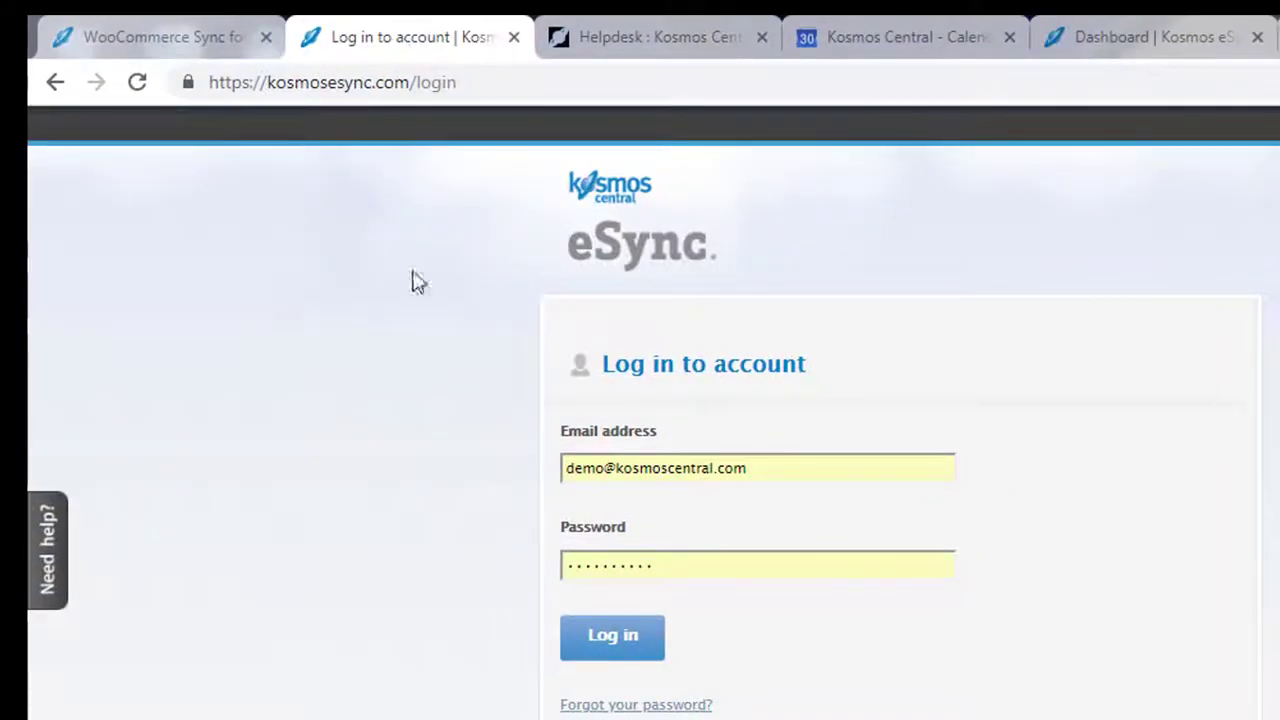
- Log in to Kosmos eSync to reach the empty Actions dashboard
left_click(612, 636)
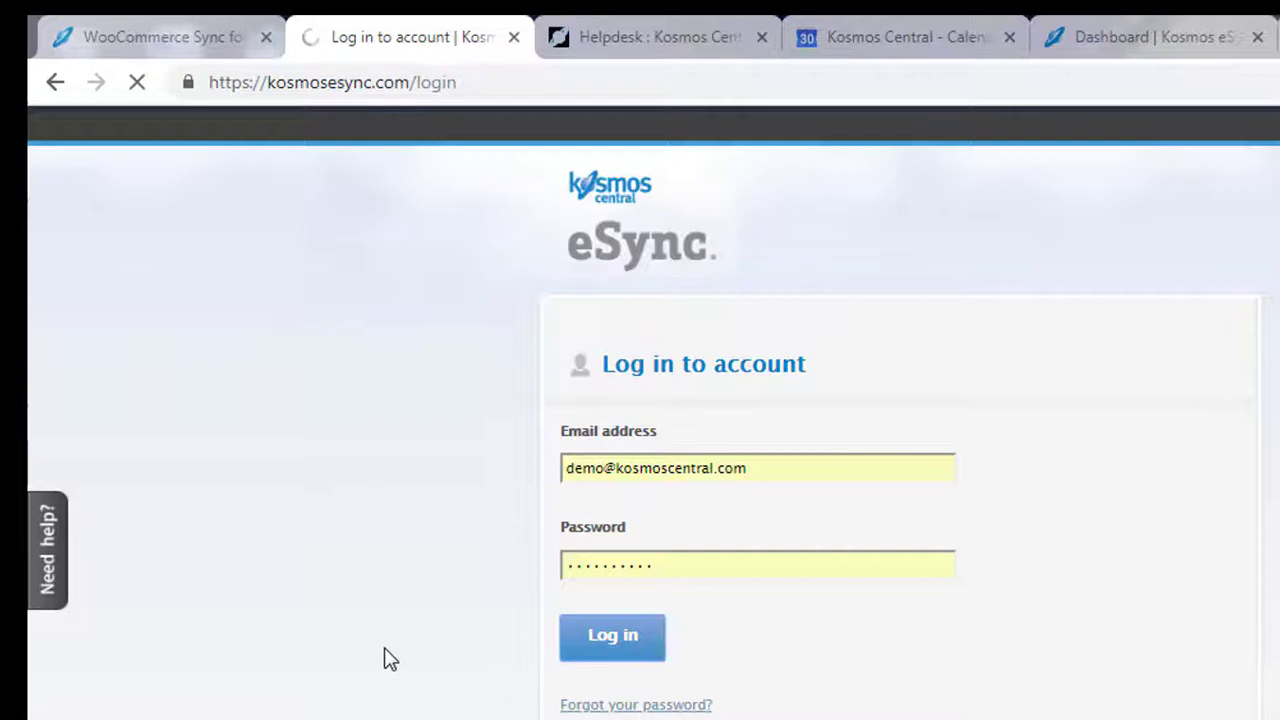
left_click(612, 635)
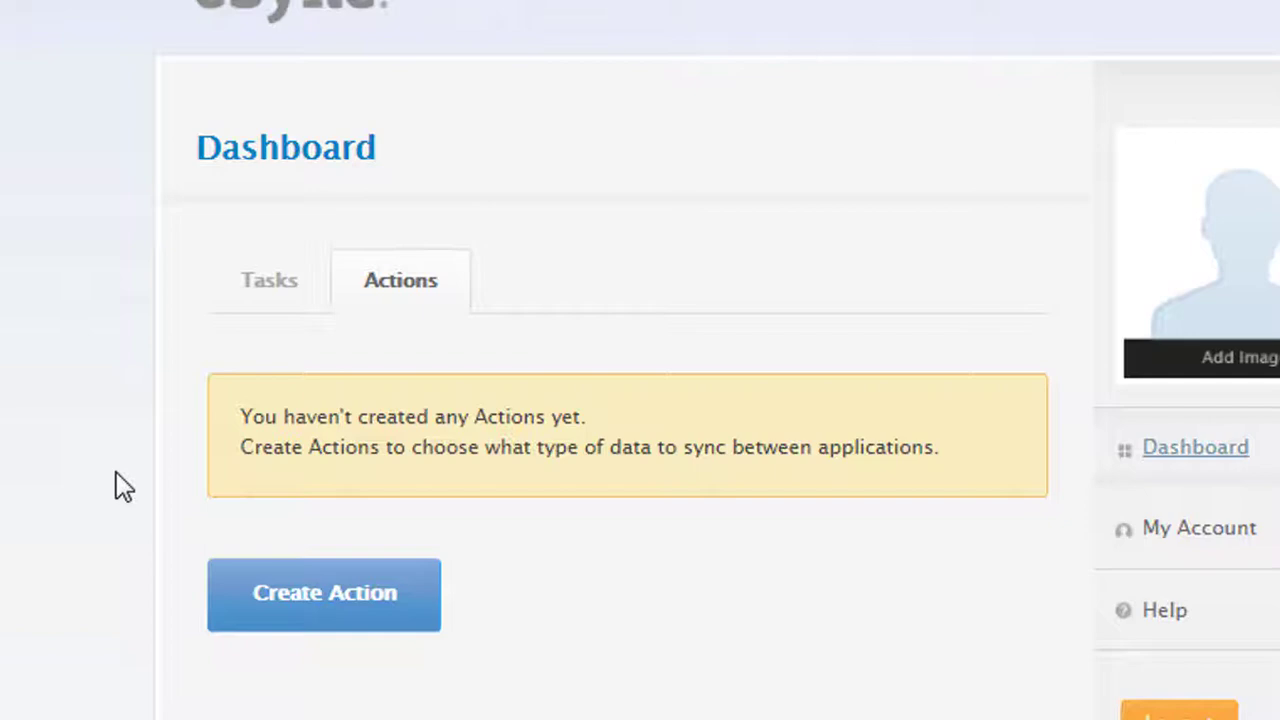
mouse_move(185, 558)
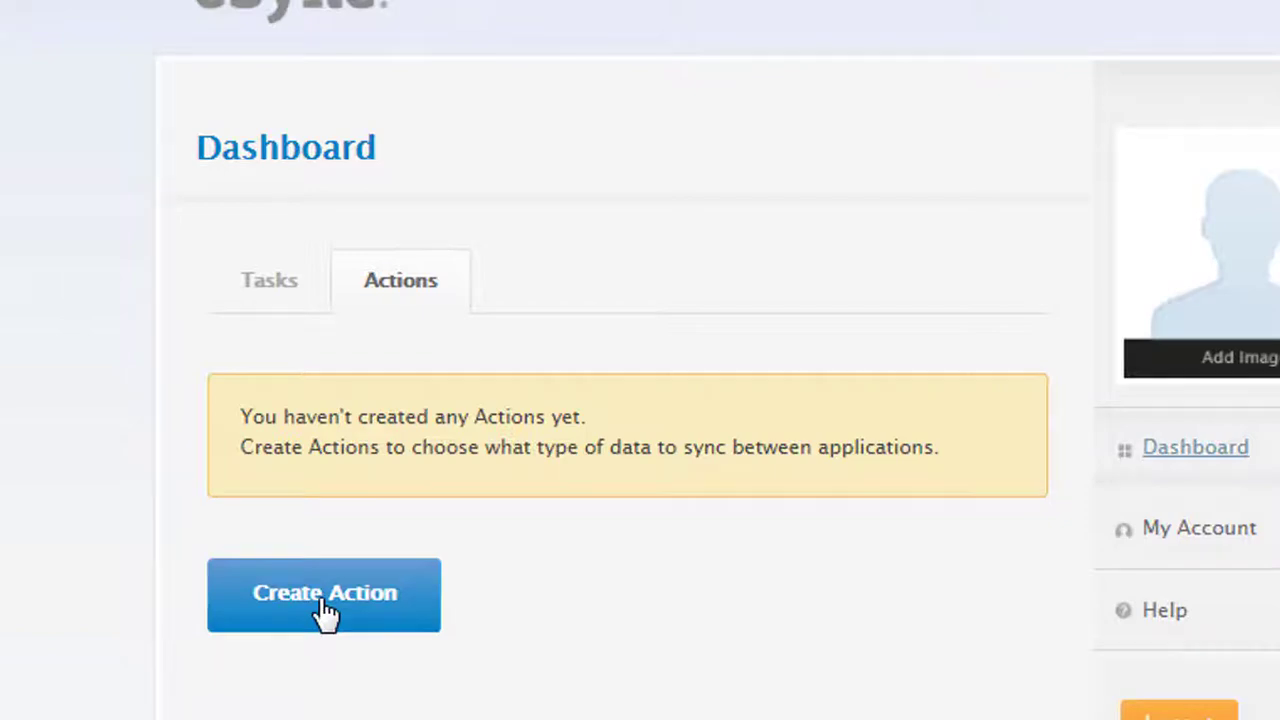
- Create a new action with WooCommerce as the first connection and open Grant Access
left_click(324, 594)
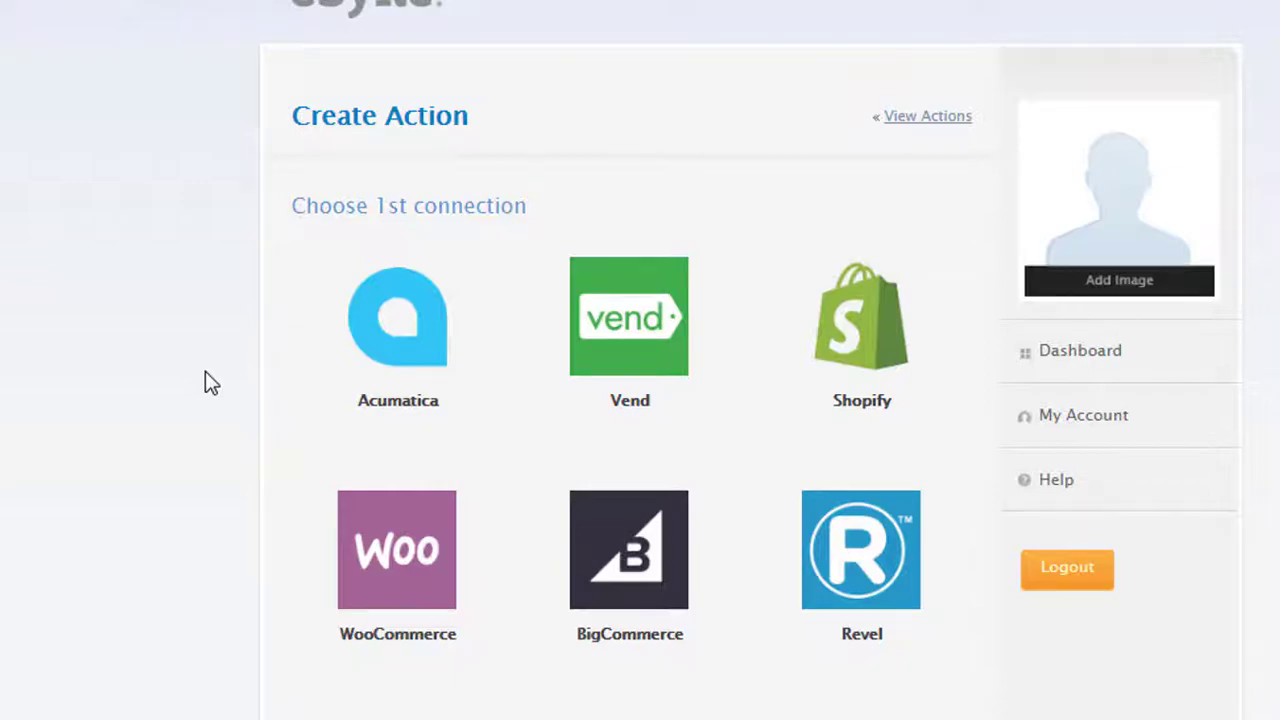
left_click(397, 549)
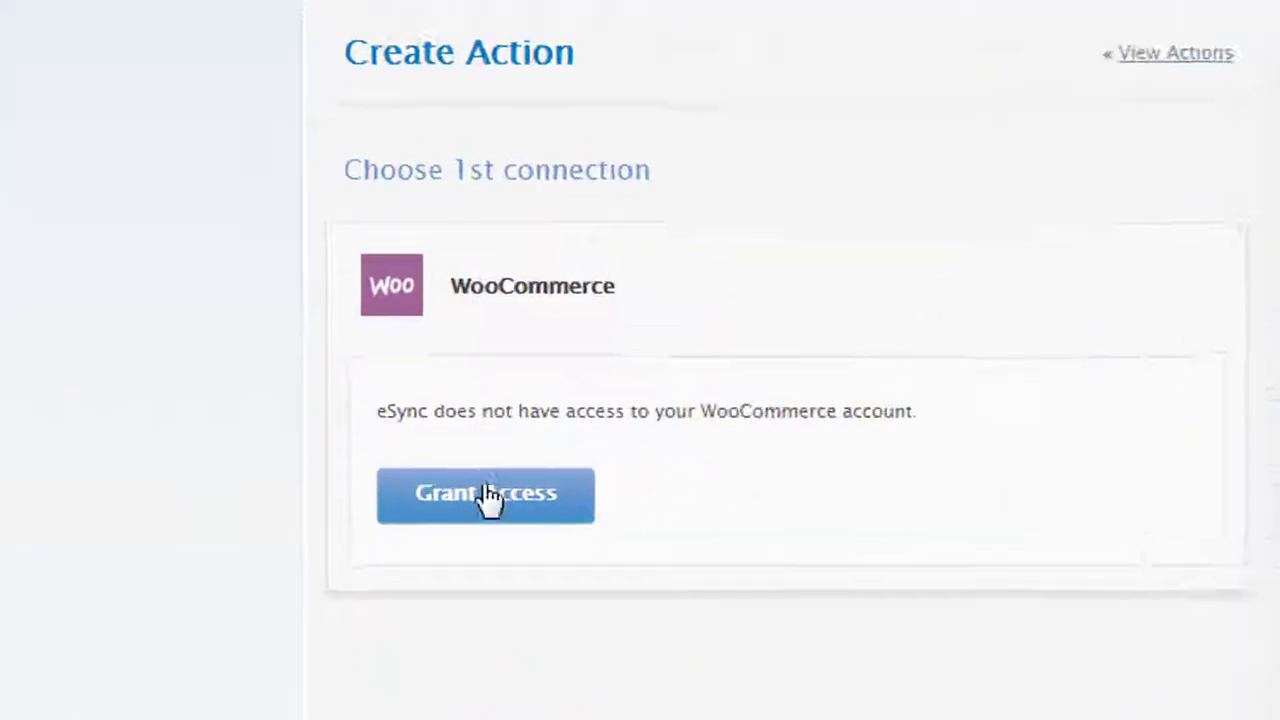
left_click(485, 494)
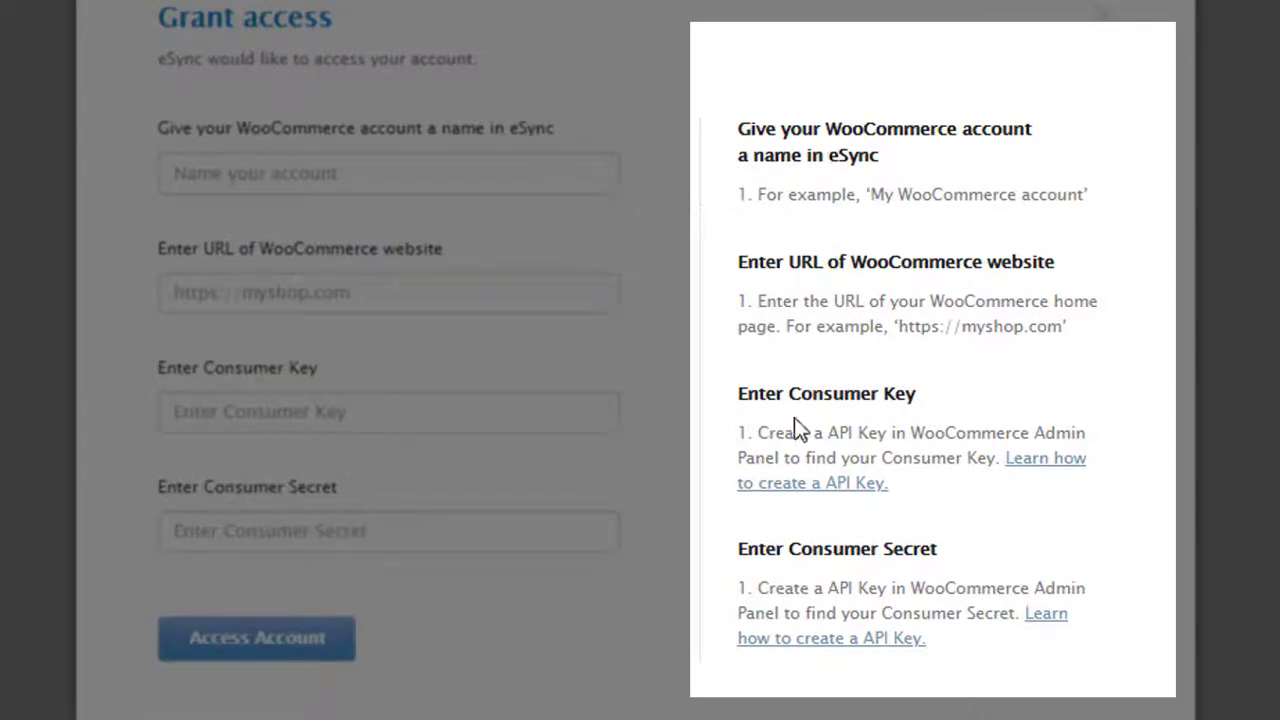
left_click(388, 173)
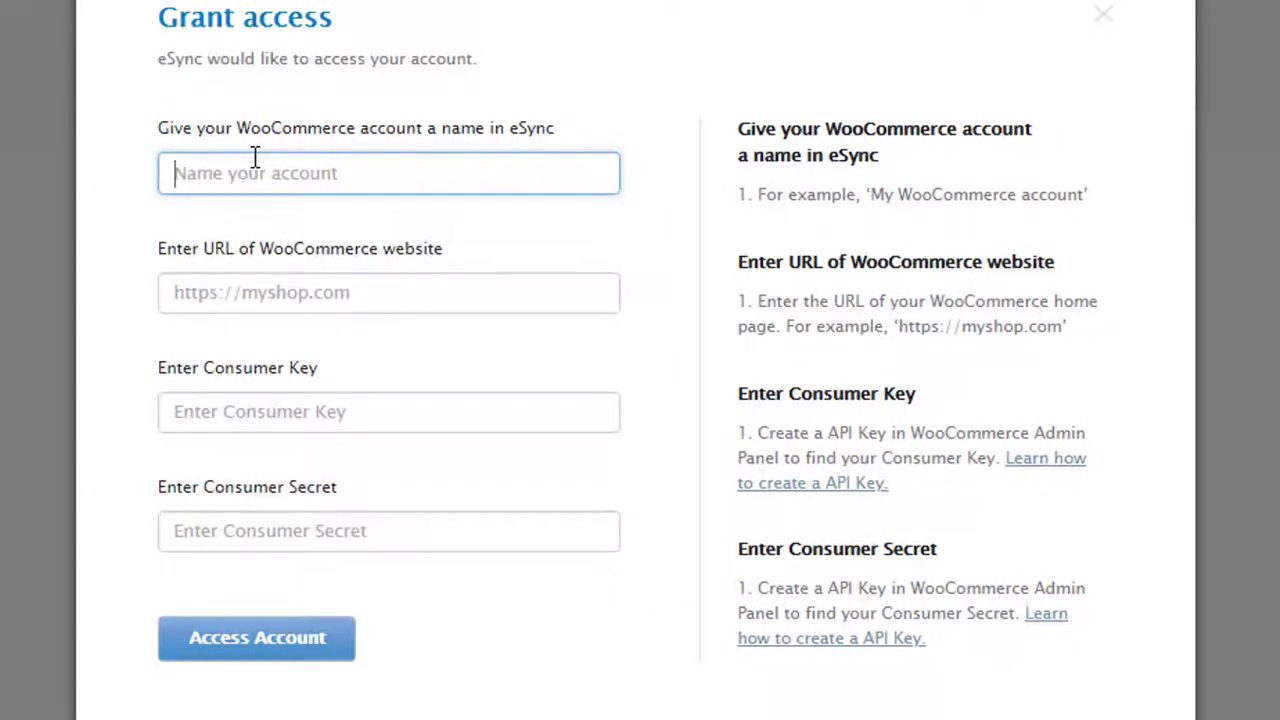
type("Woo")
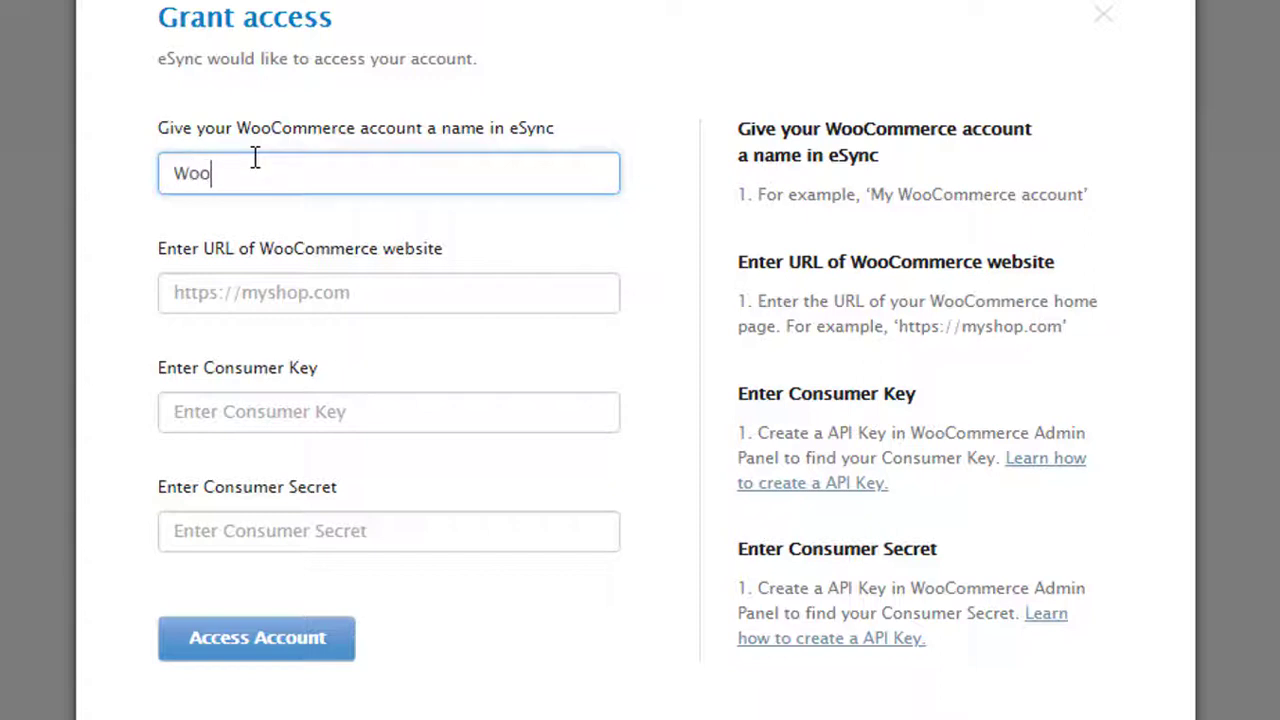
type("Commerce")
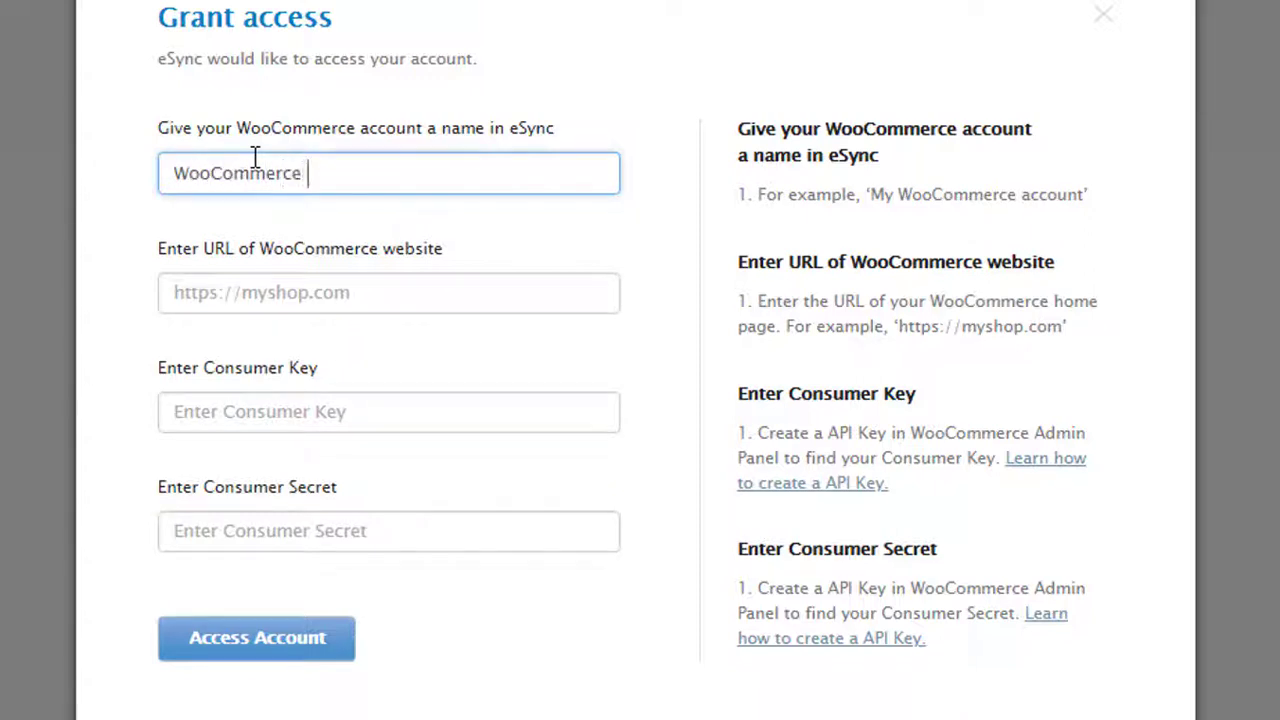
type("Store")
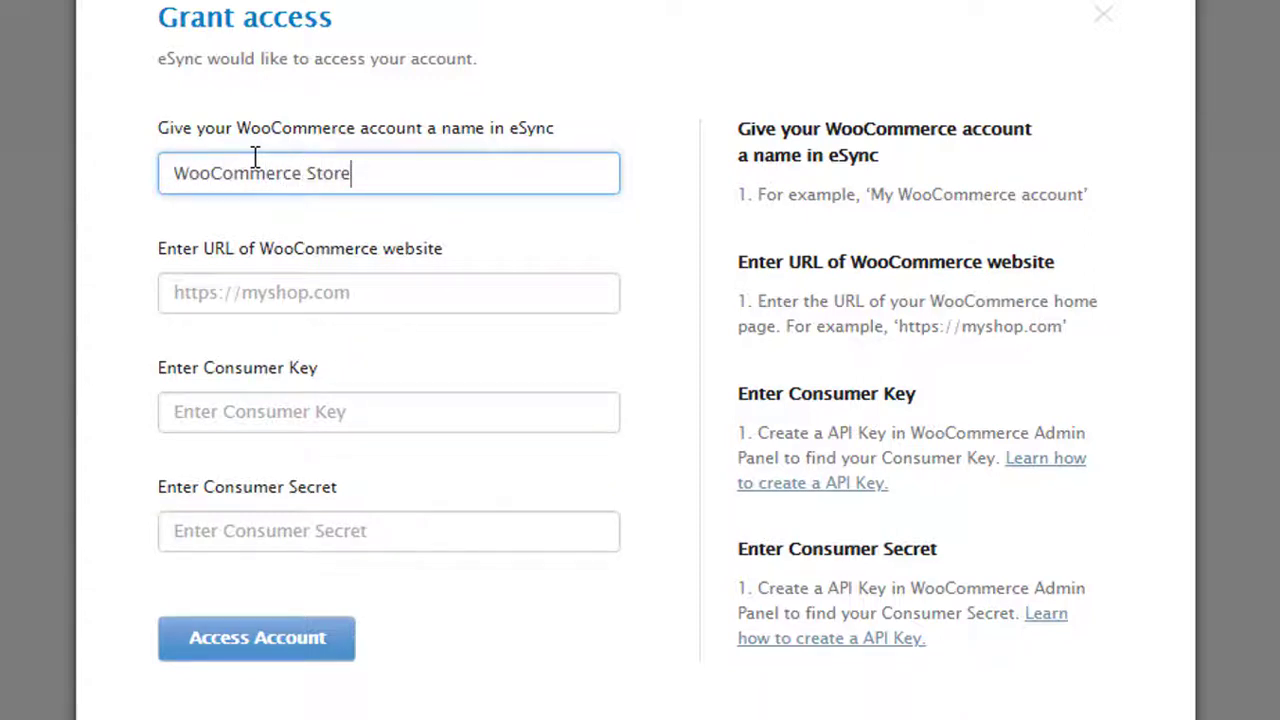
type("https://letsencrypt.kosmoscentral.com/")
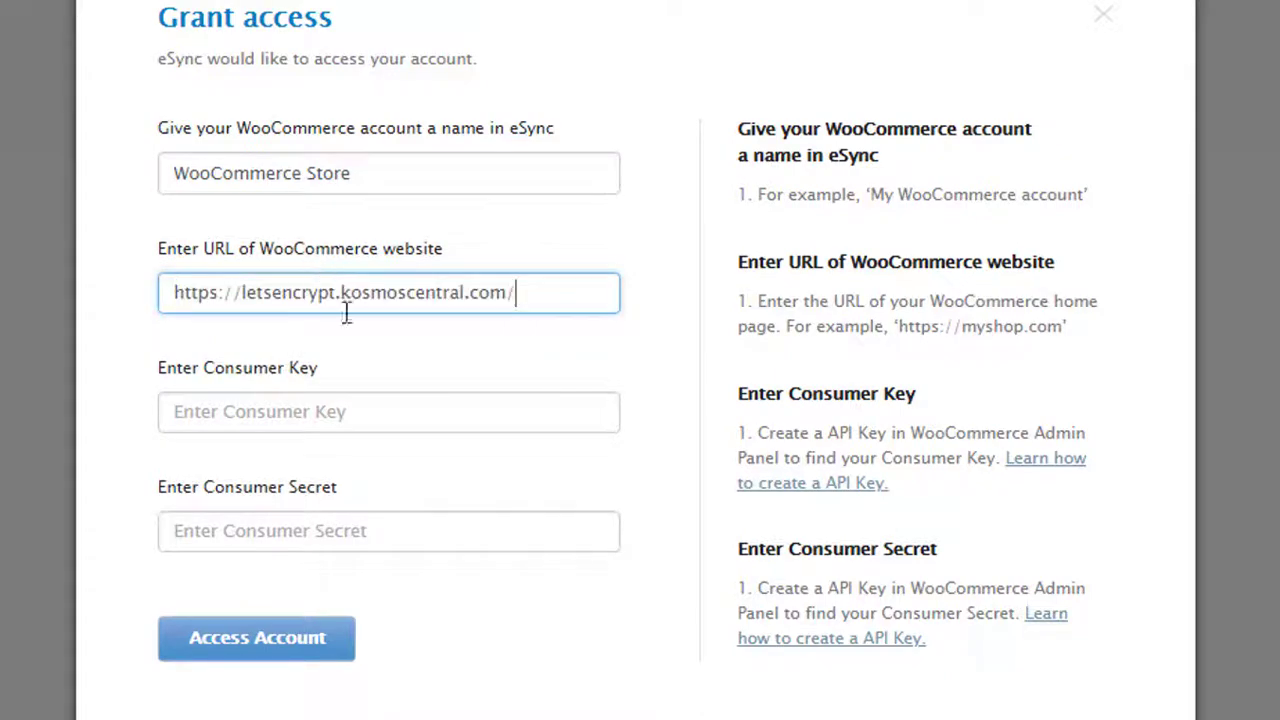
left_click(388, 411)
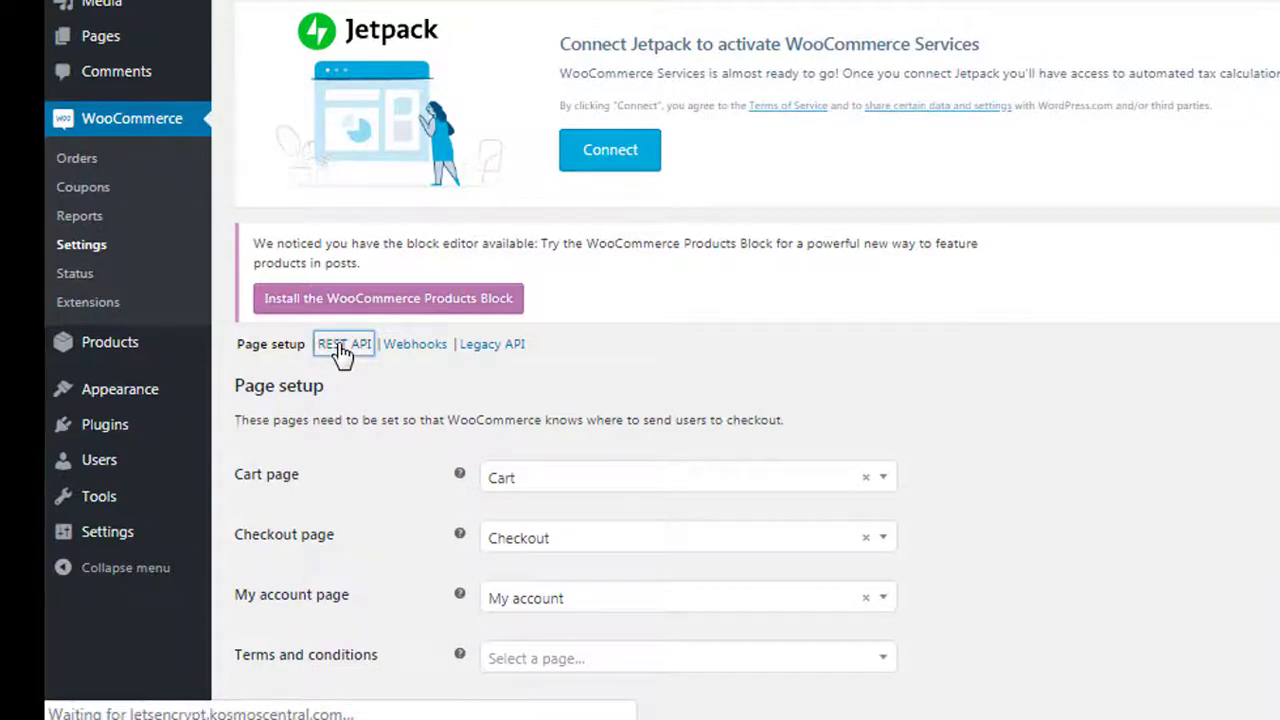
- Generate a Read/Write REST API key described as 'eSync Demo'
left_click(343, 343)
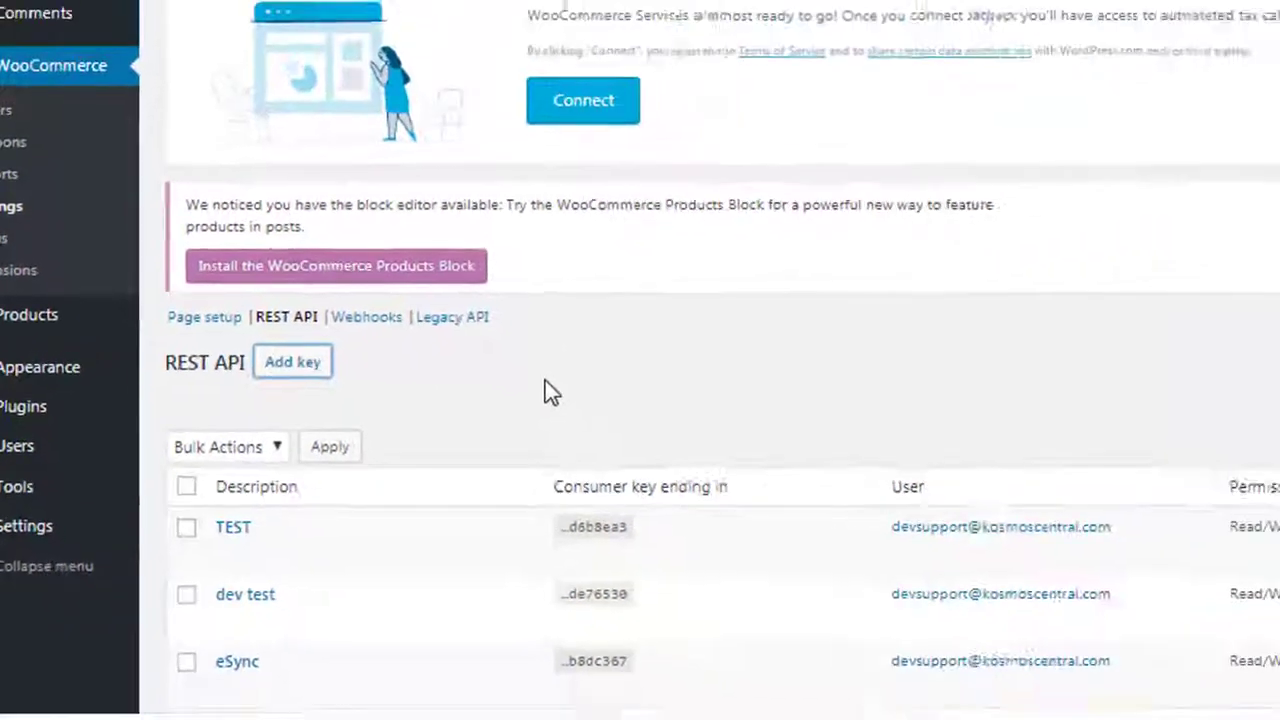
left_click(292, 361)
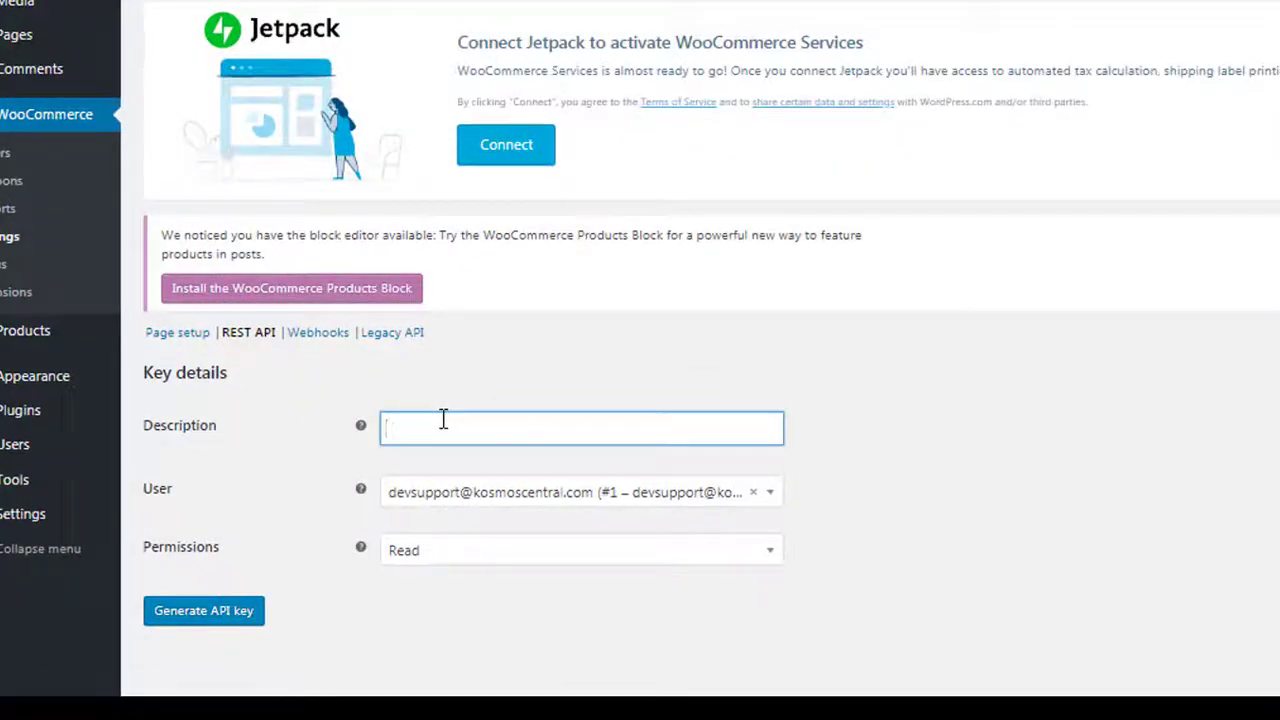
type("eSync")
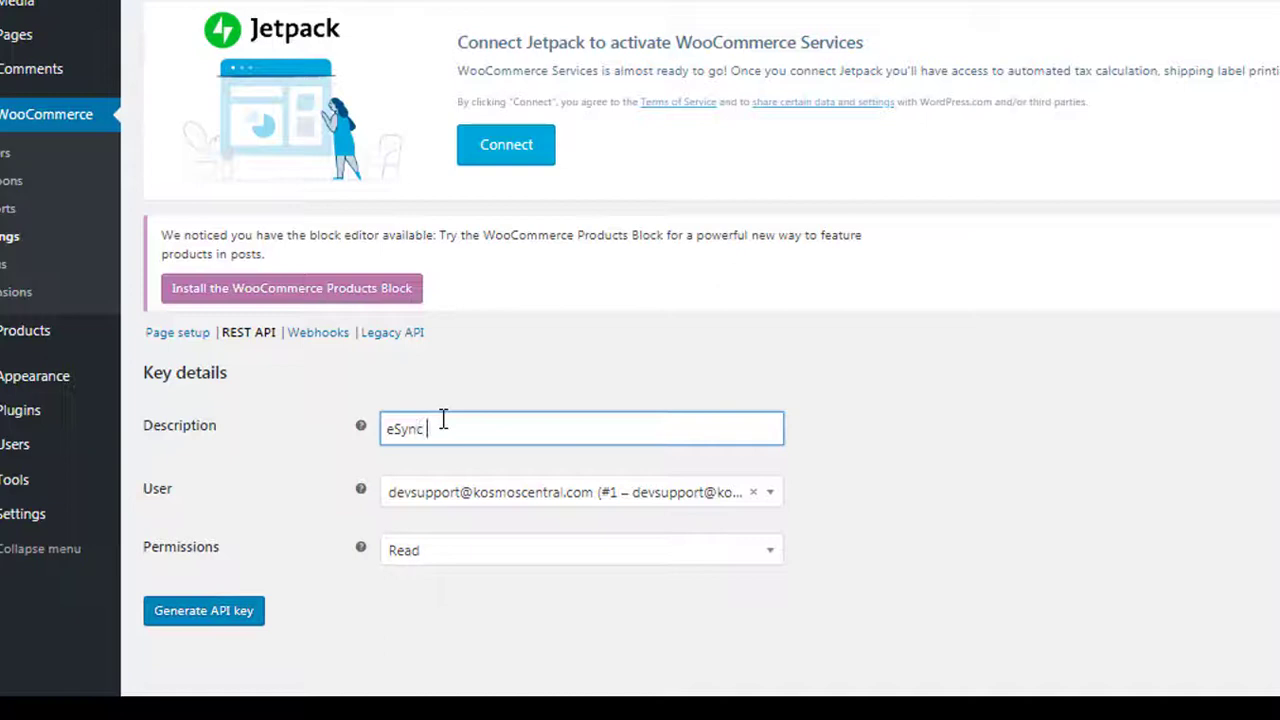
type("Demo")
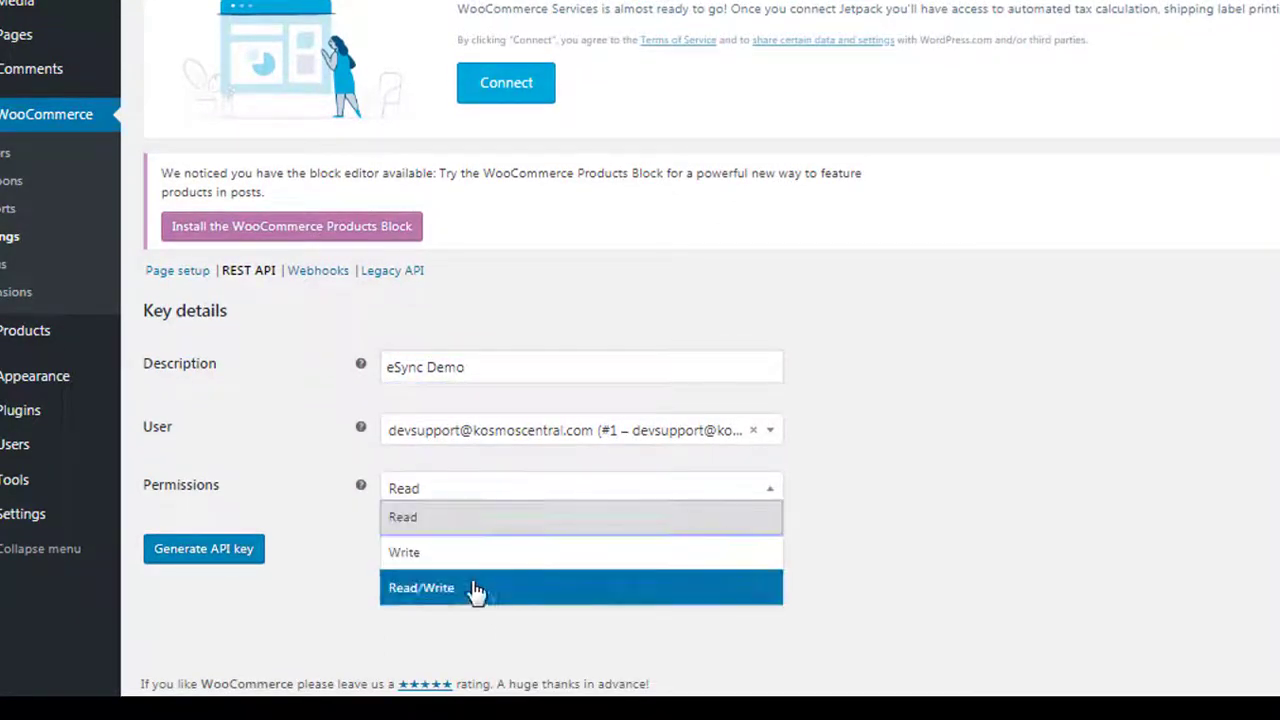
left_click(421, 587)
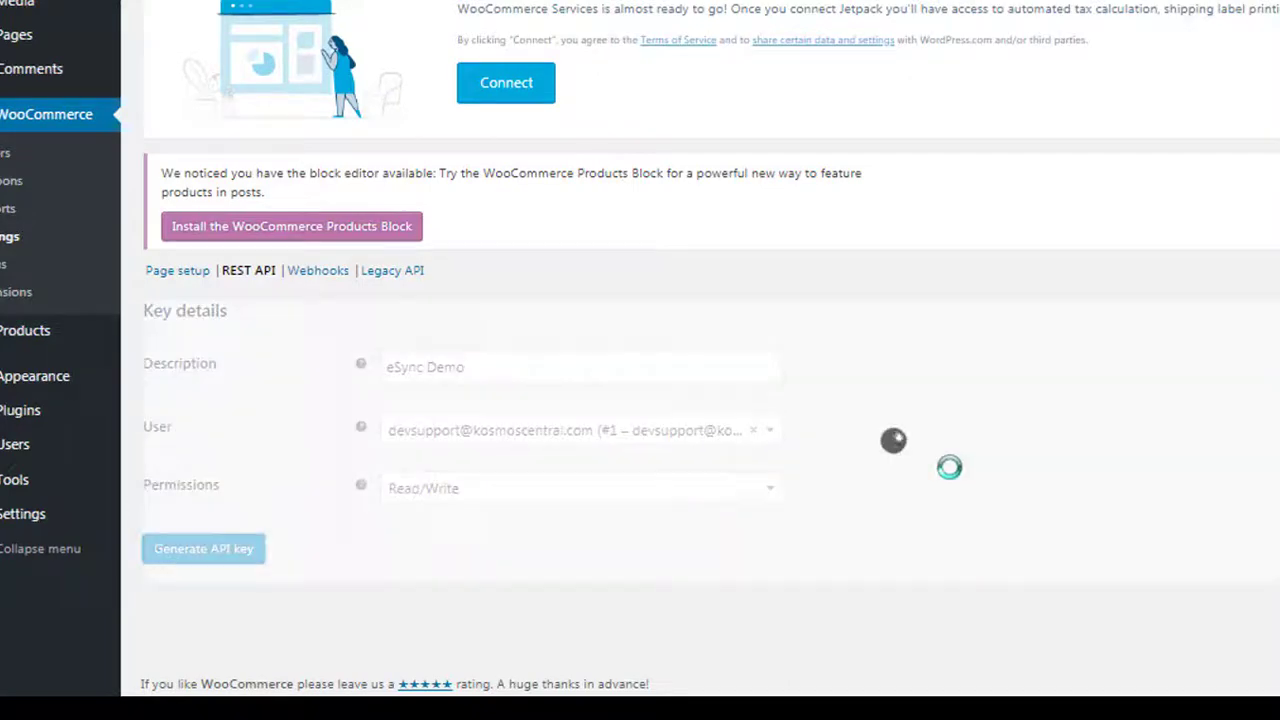
left_click(203, 548)
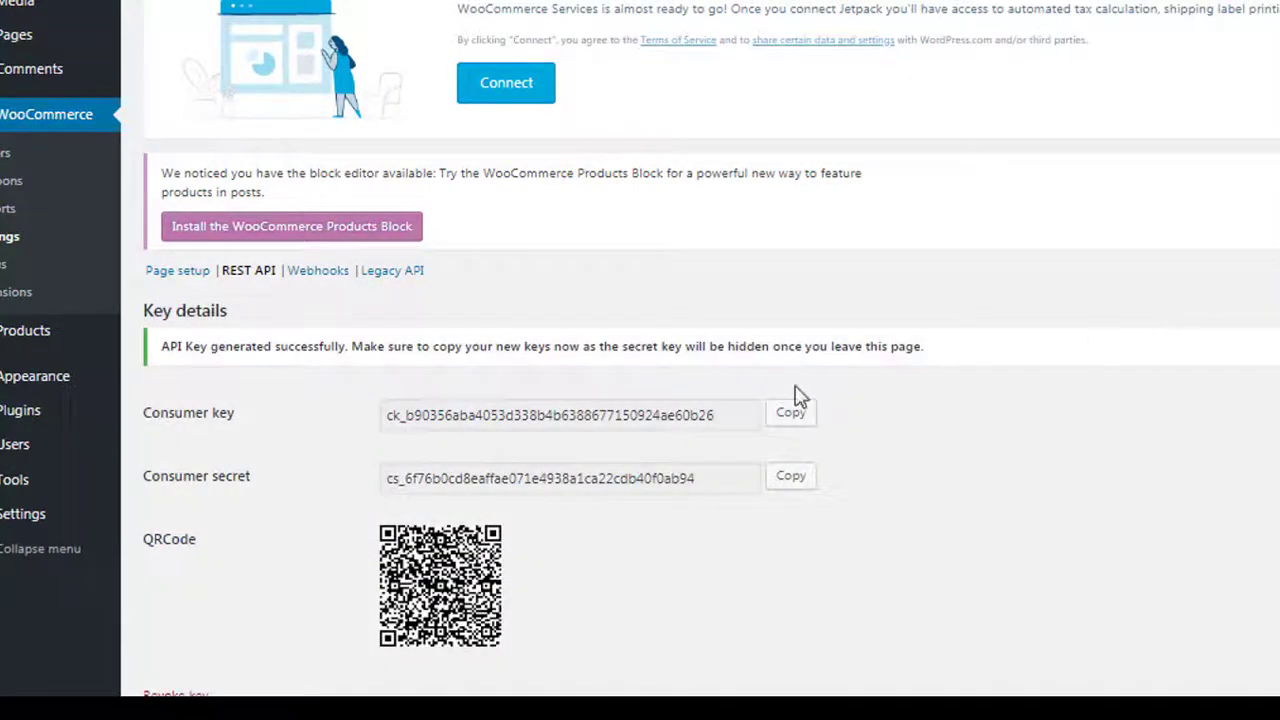
left_click(790, 412)
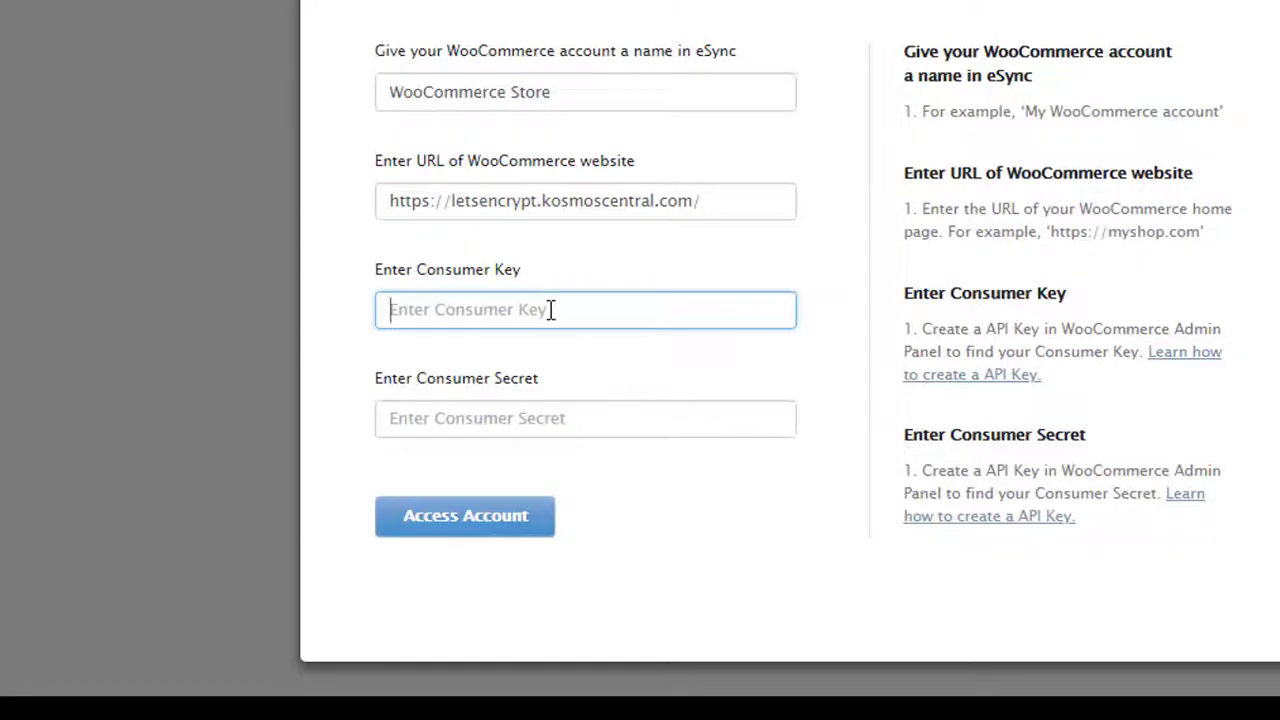
left_click(790, 412)
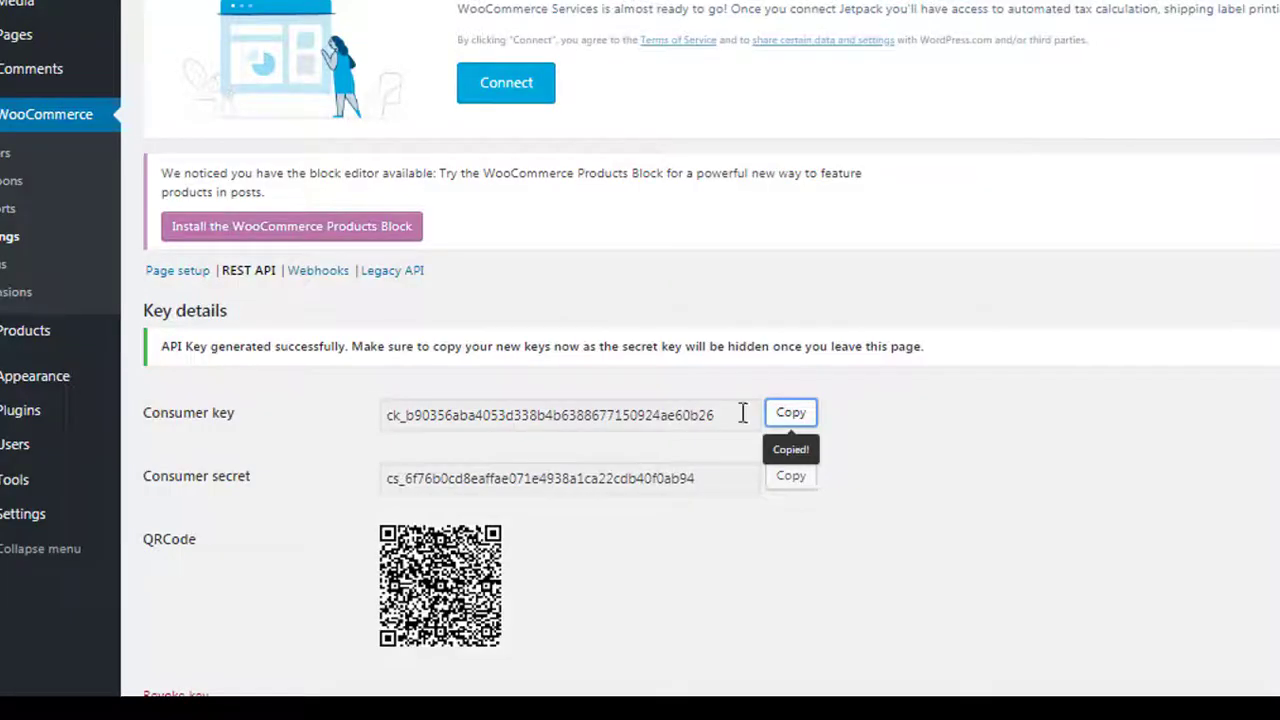
left_click(790, 475)
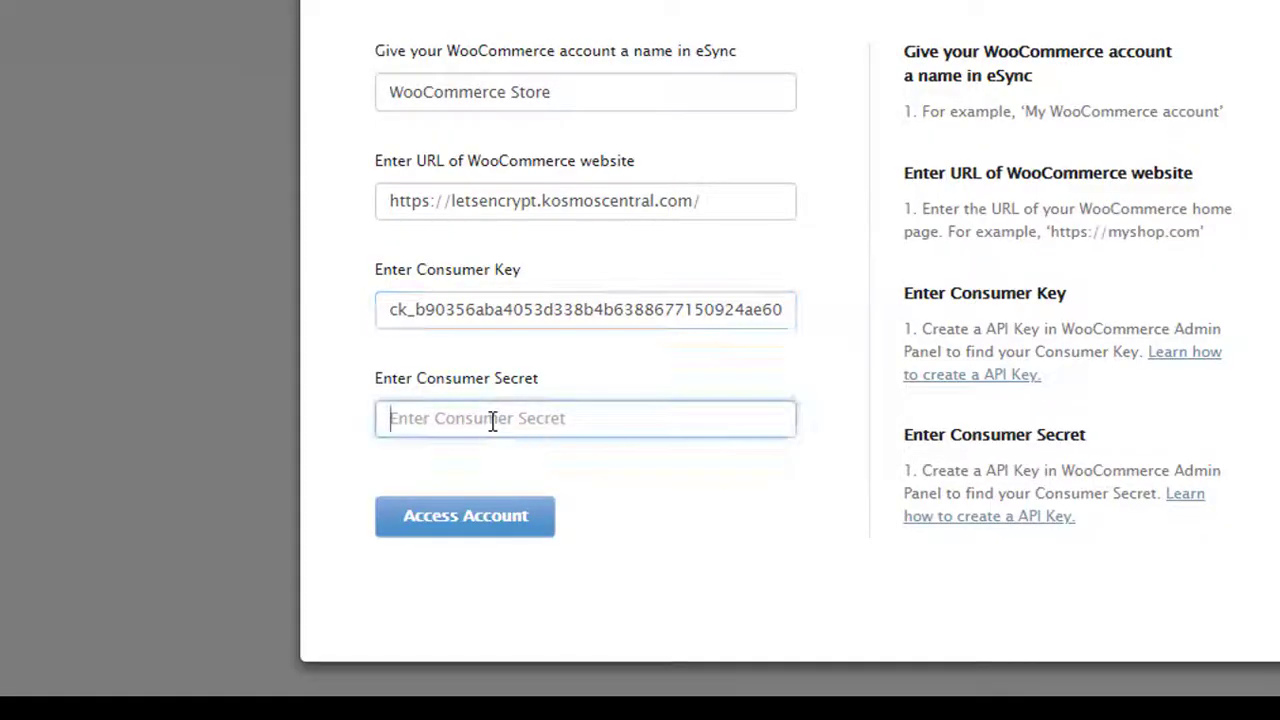
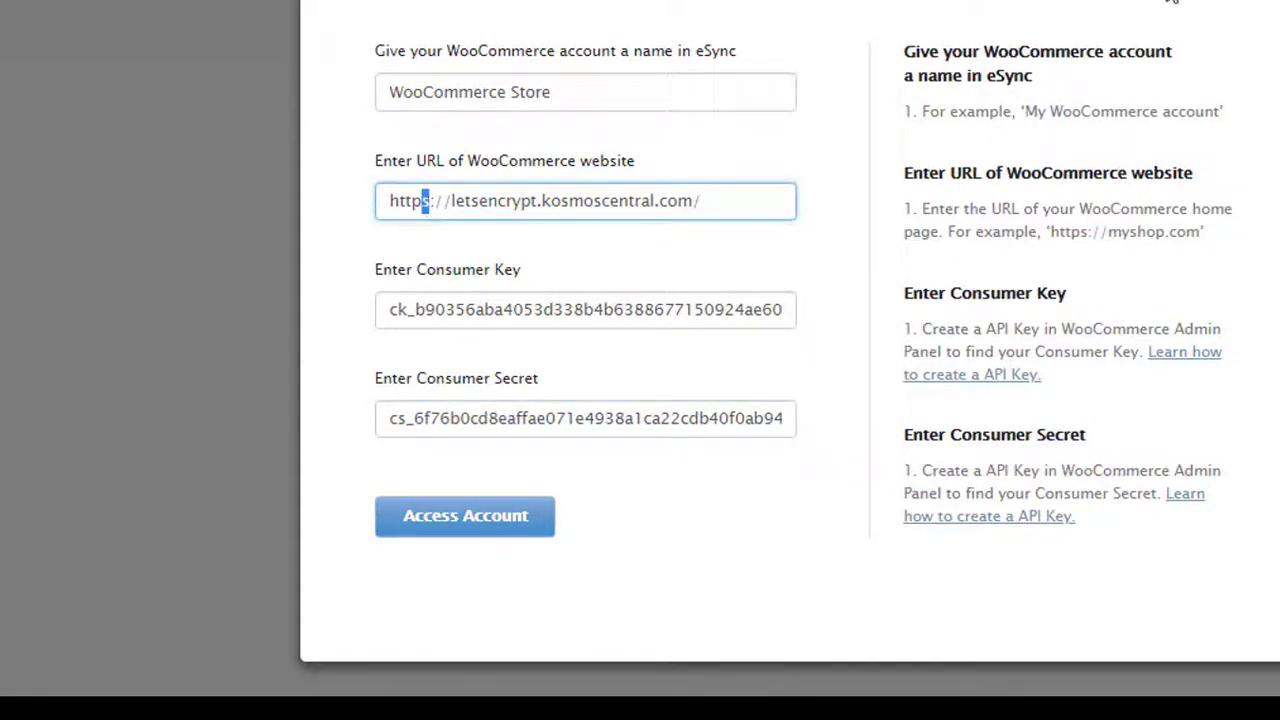
- Go to WordPress Settings > Permalinks to review the /product/ base
left_click(867, 468)
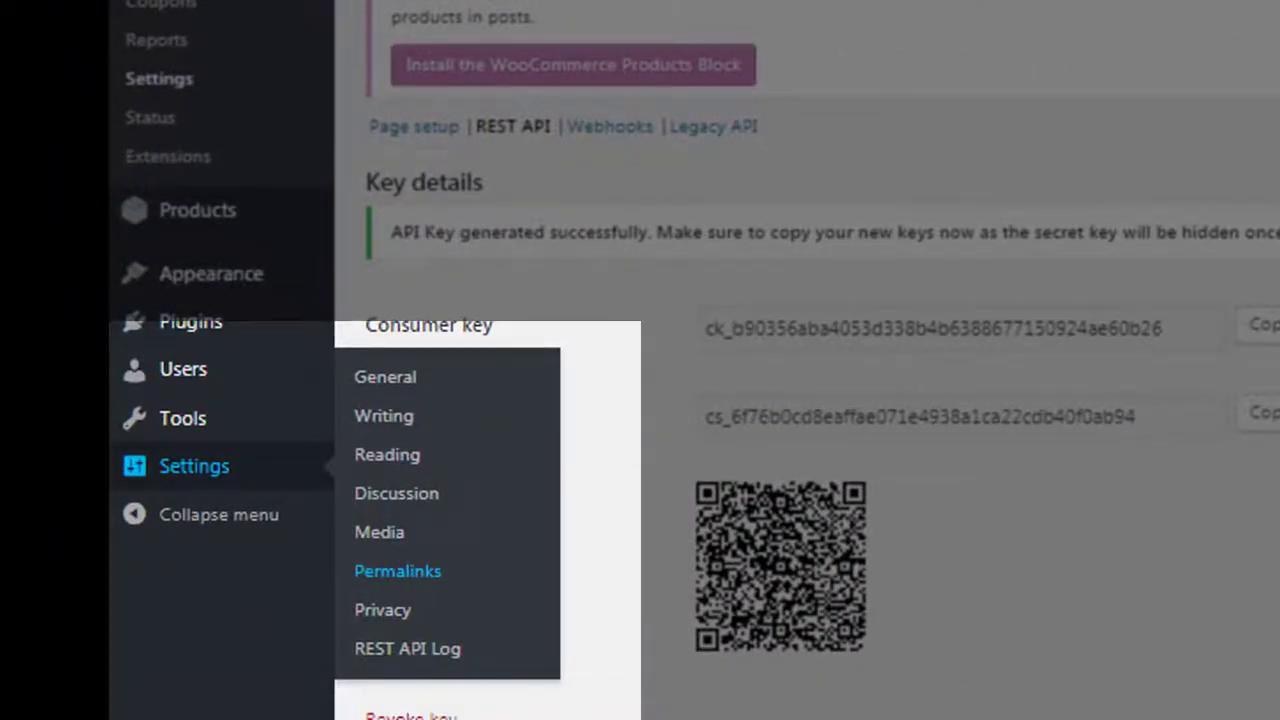
left_click(397, 570)
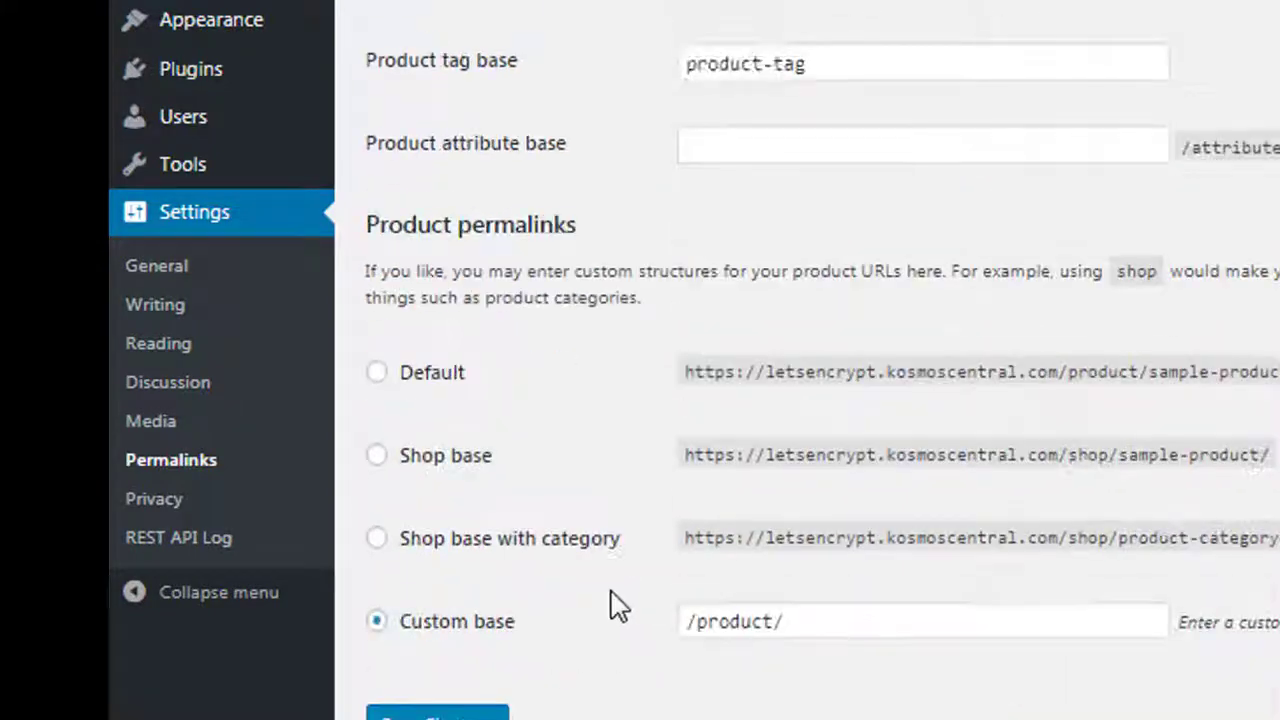